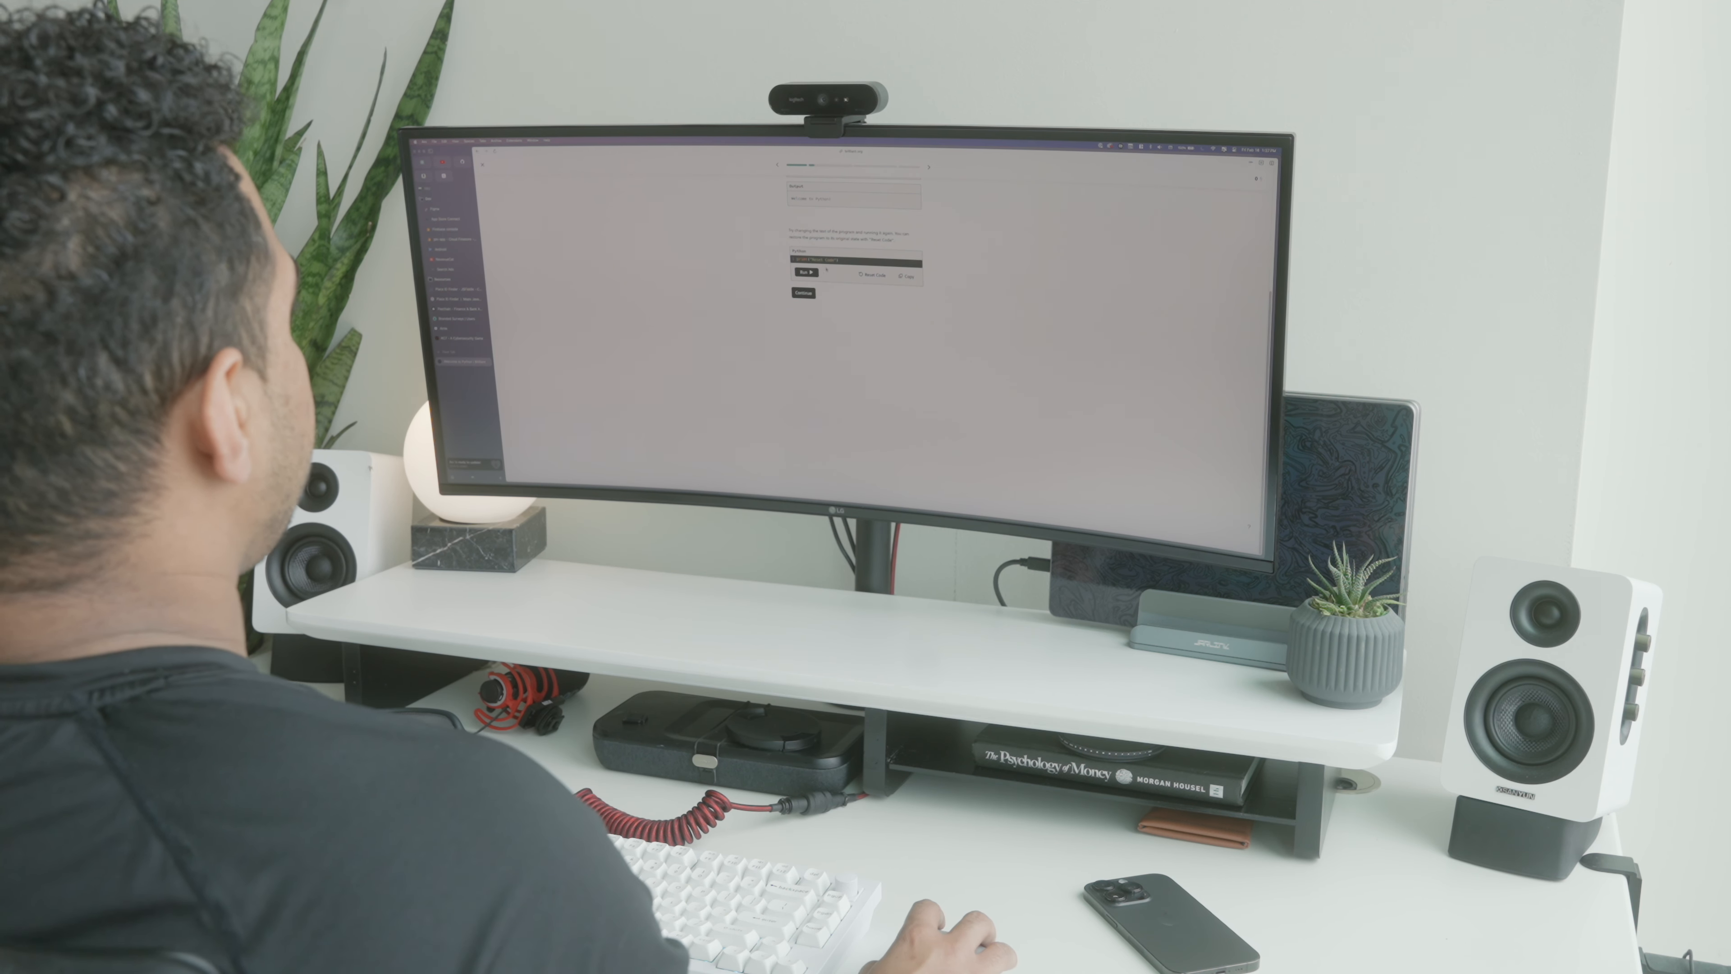
Choose Science & Engineering as the interest and start Level 01 of its learning path.
{"action": "left_click", "coordinate": [1002, 580]}
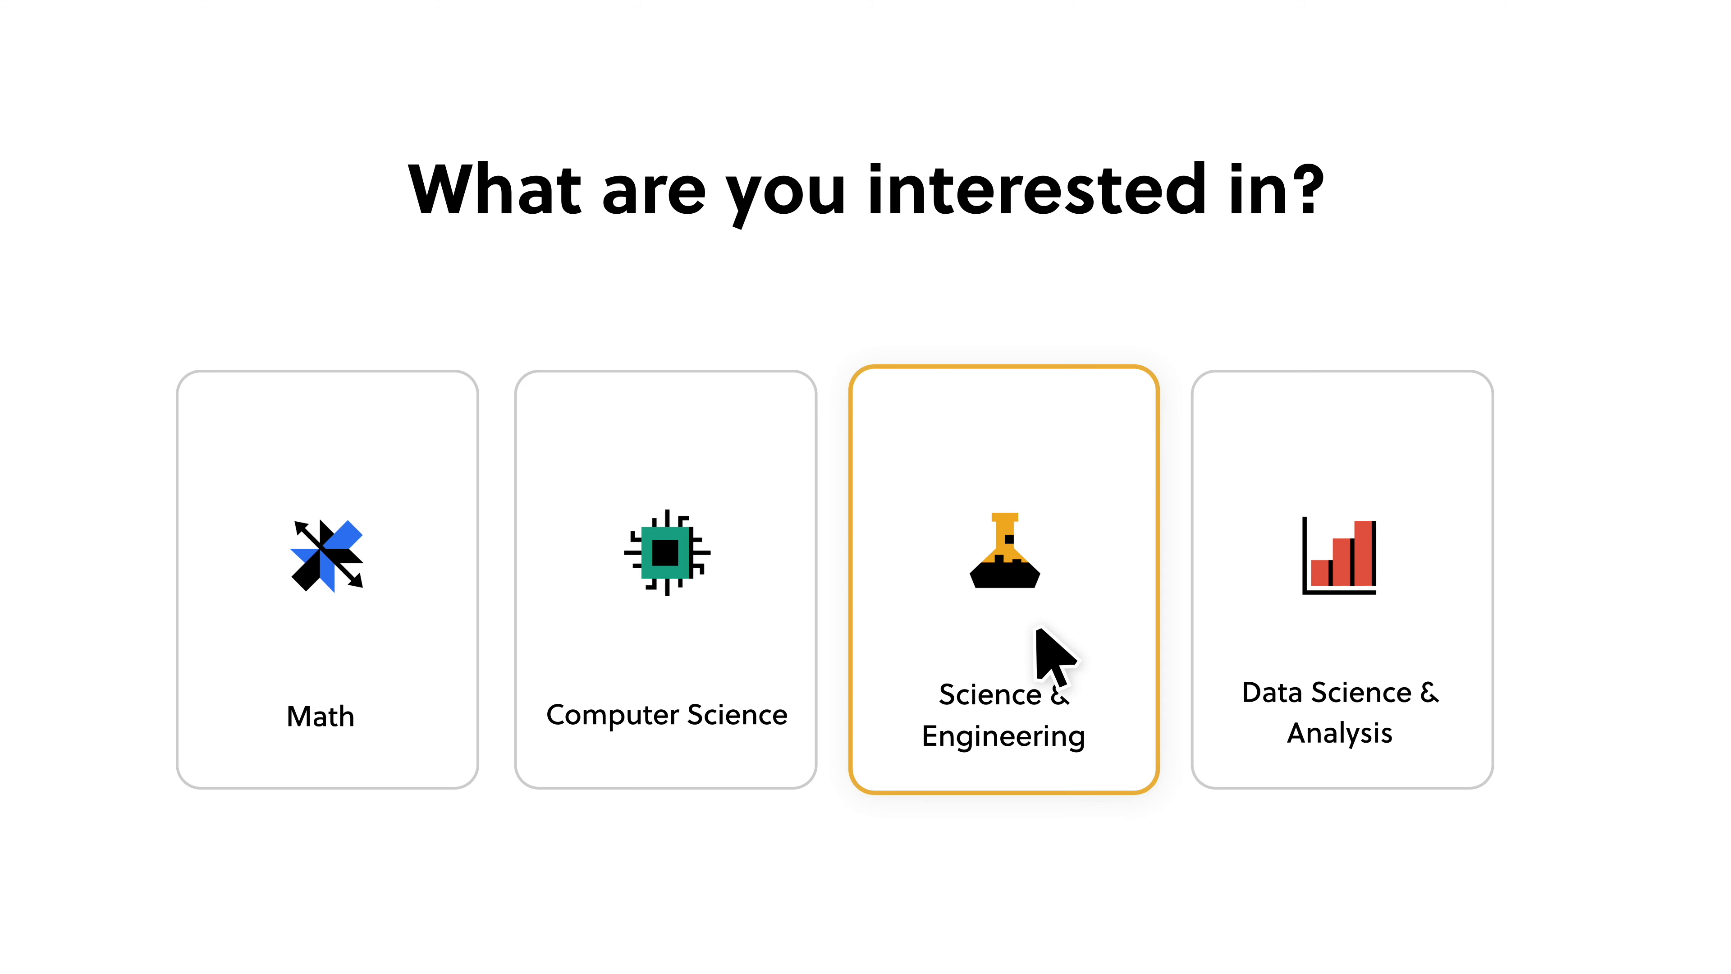
{"action": "left_click", "coordinate": [1002, 580]}
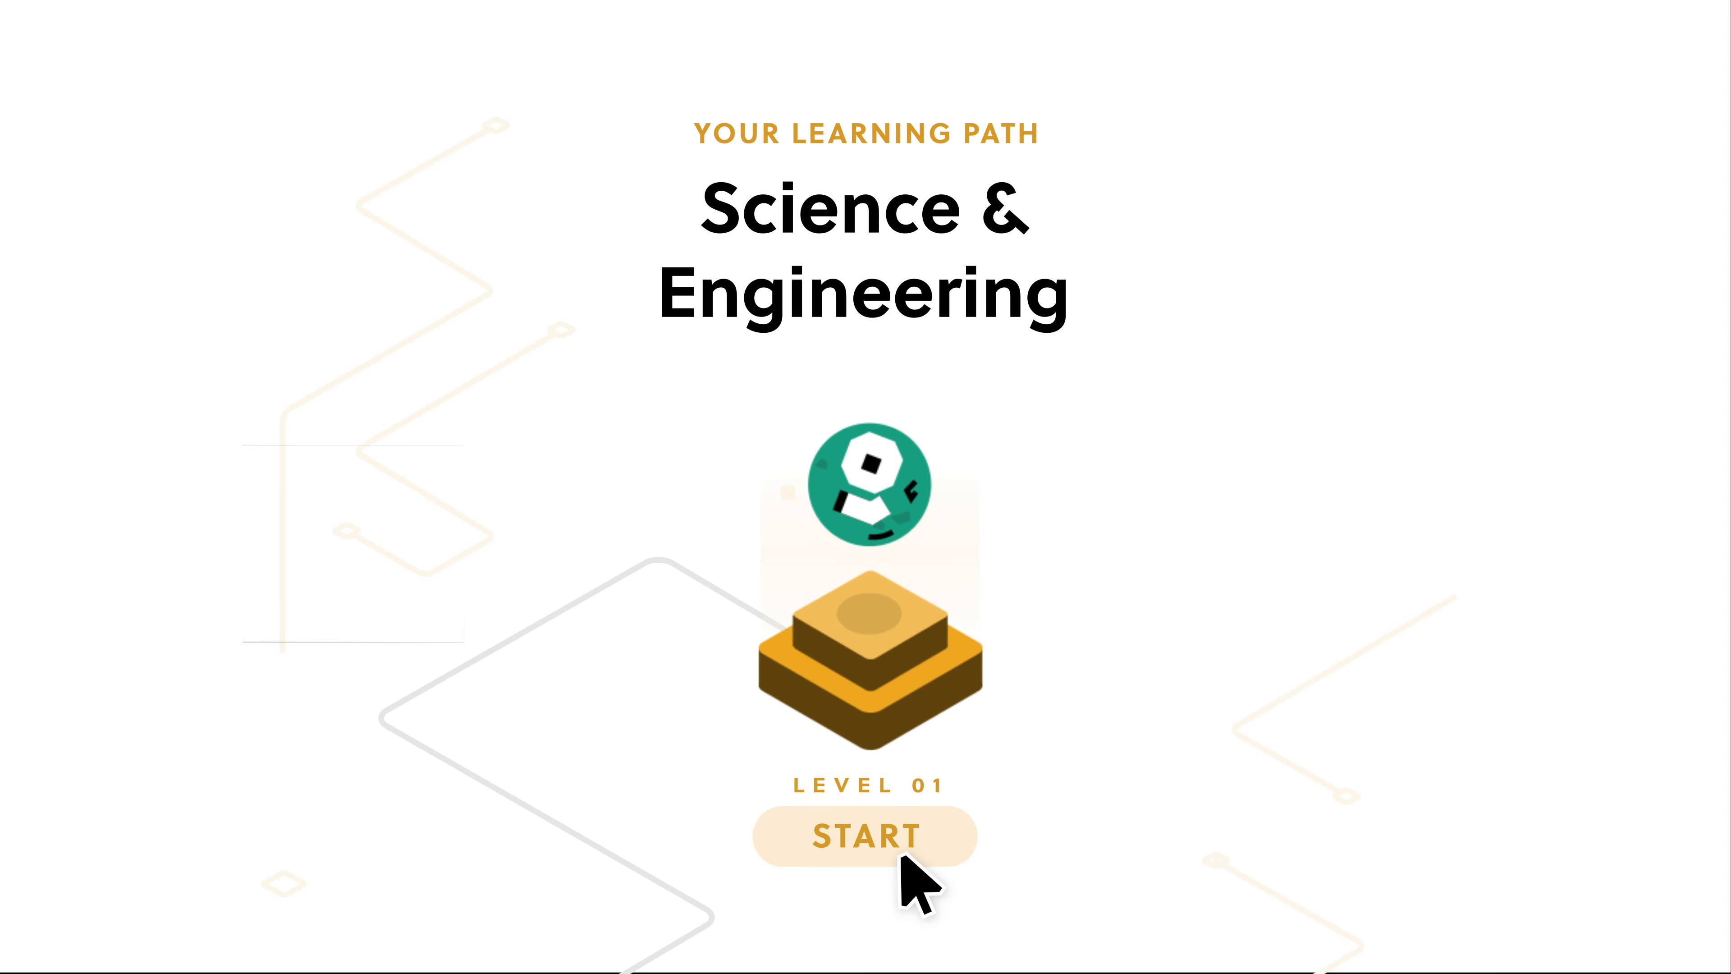
{"action": "left_click", "coordinate": [865, 835]}
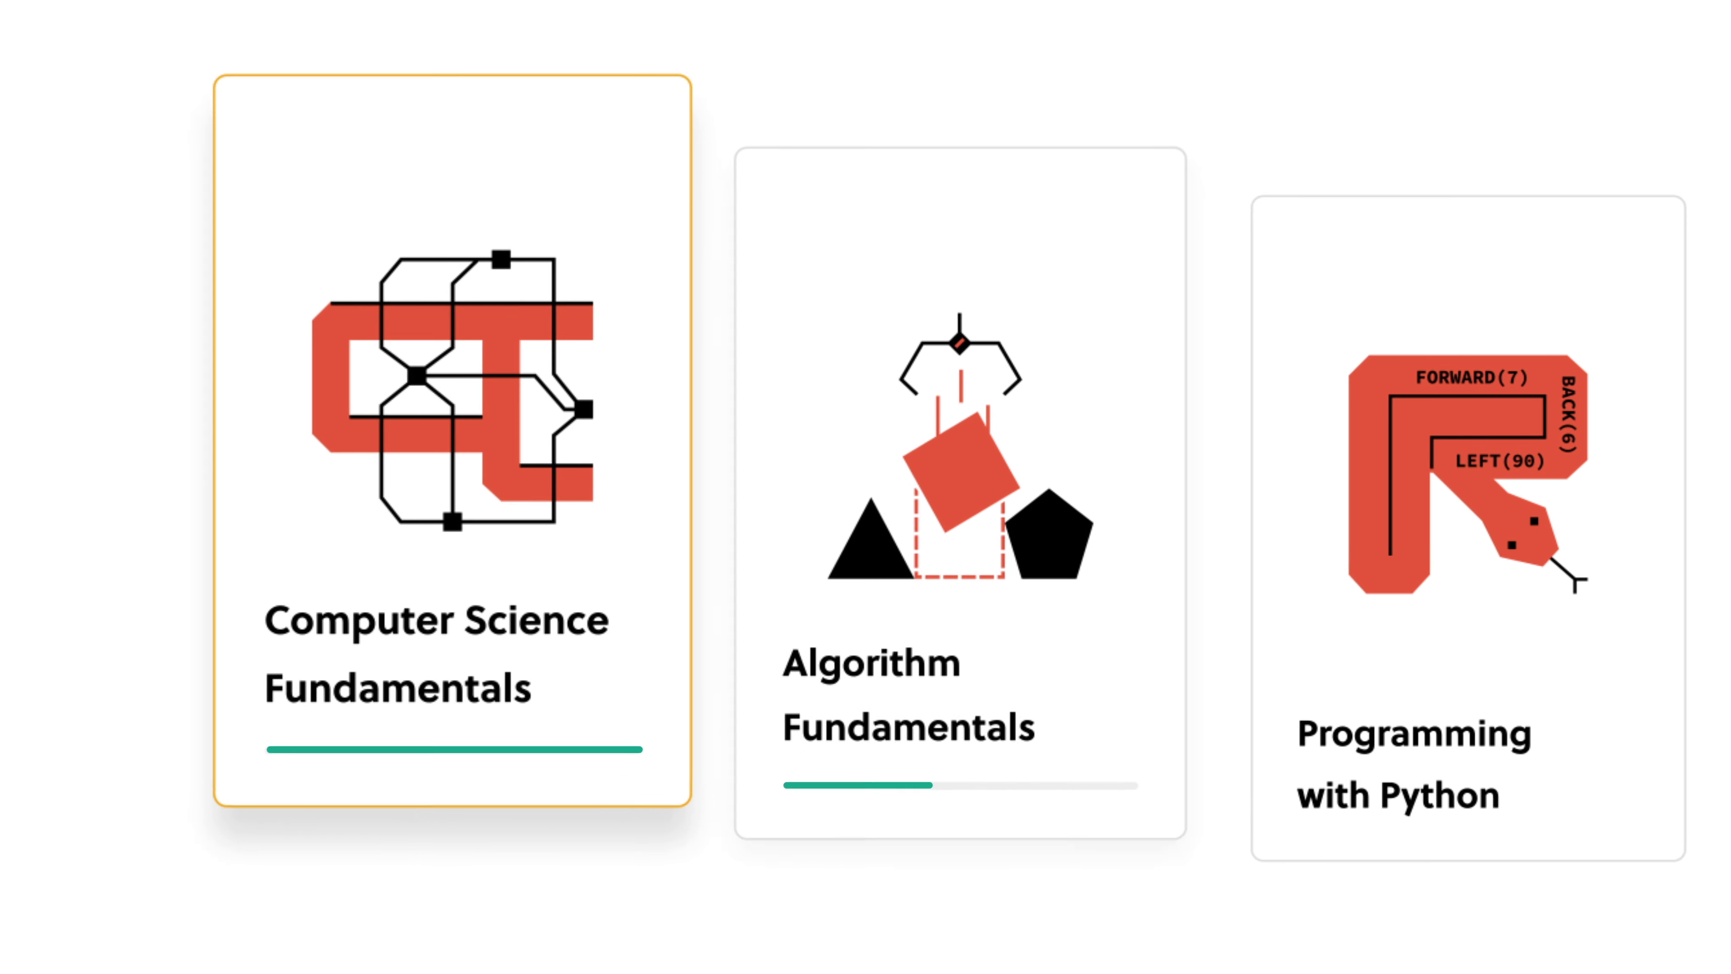